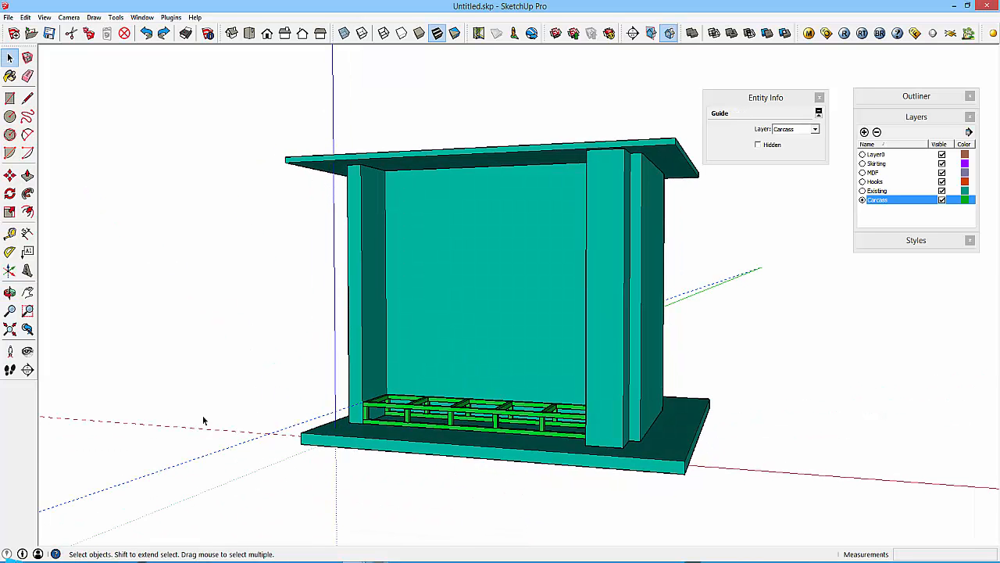
Place a guide 20 mm below the top panel's lower edge, then select the green slatted frame.
left_click(399, 180)
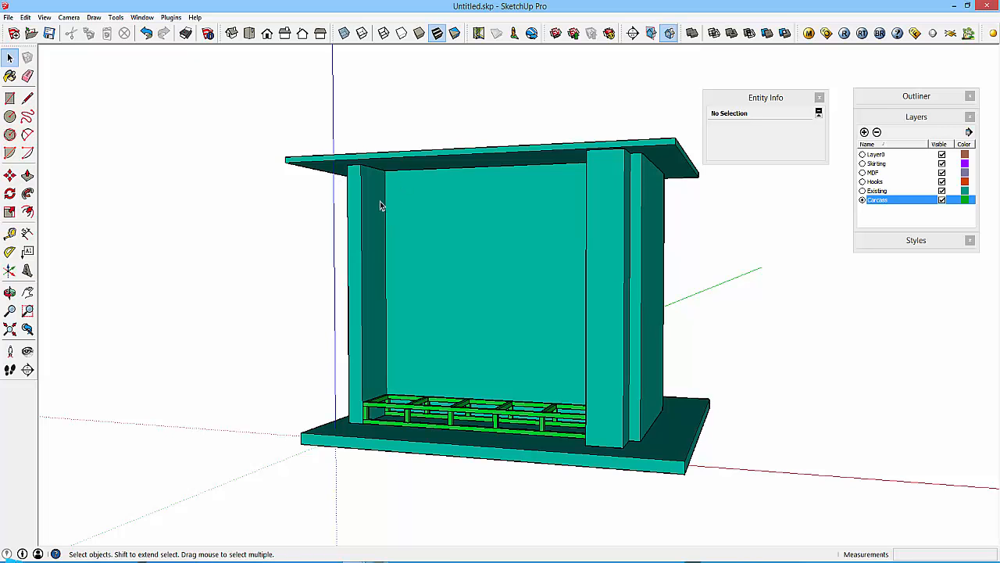
mouse_move(383, 180)
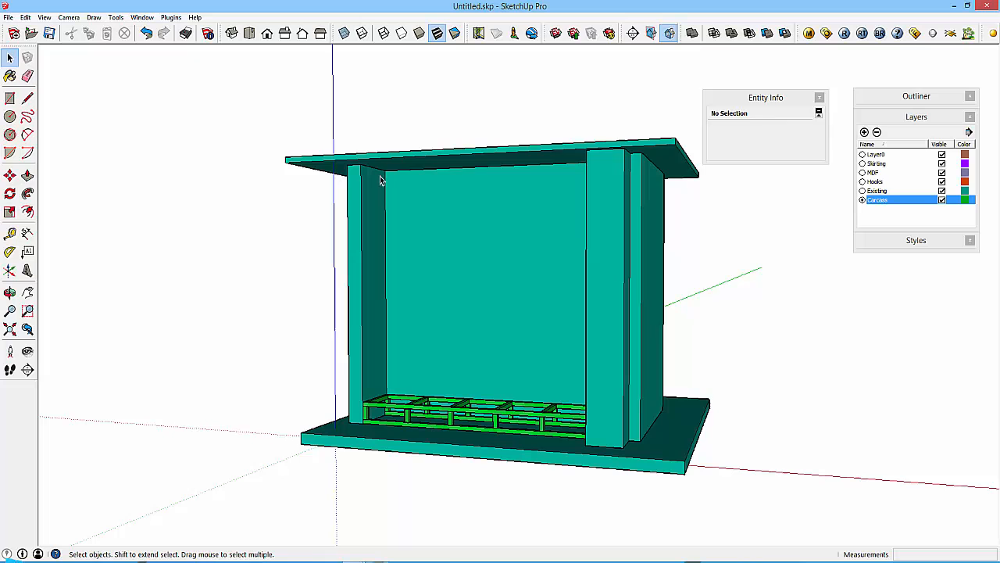
mouse_move(372, 178)
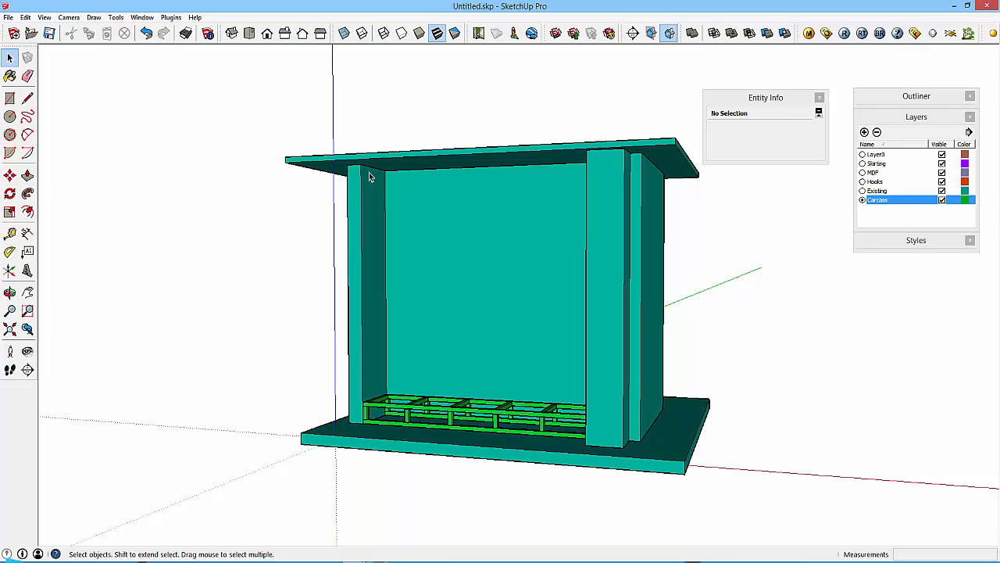
left_click(9, 250)
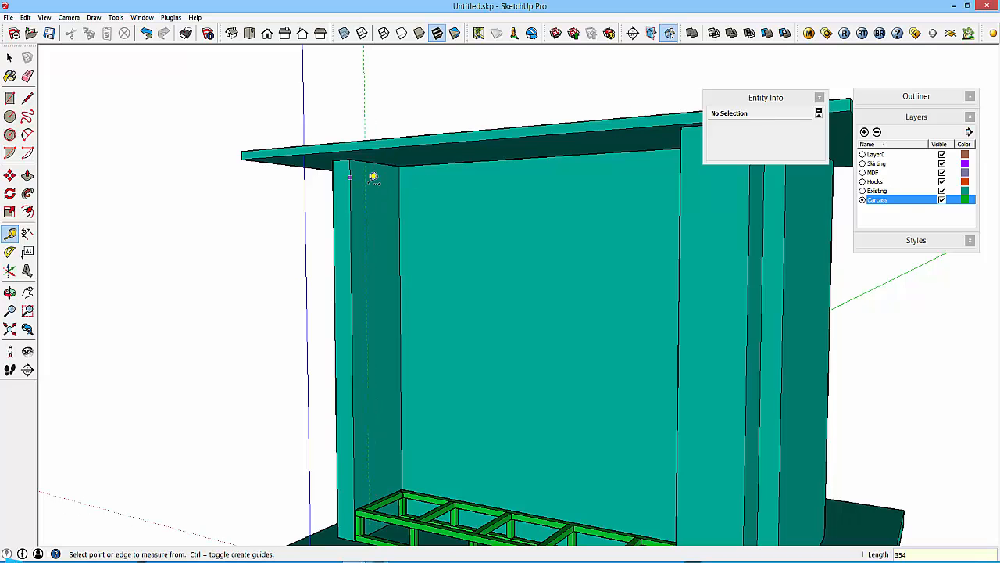
mouse_move(422, 161)
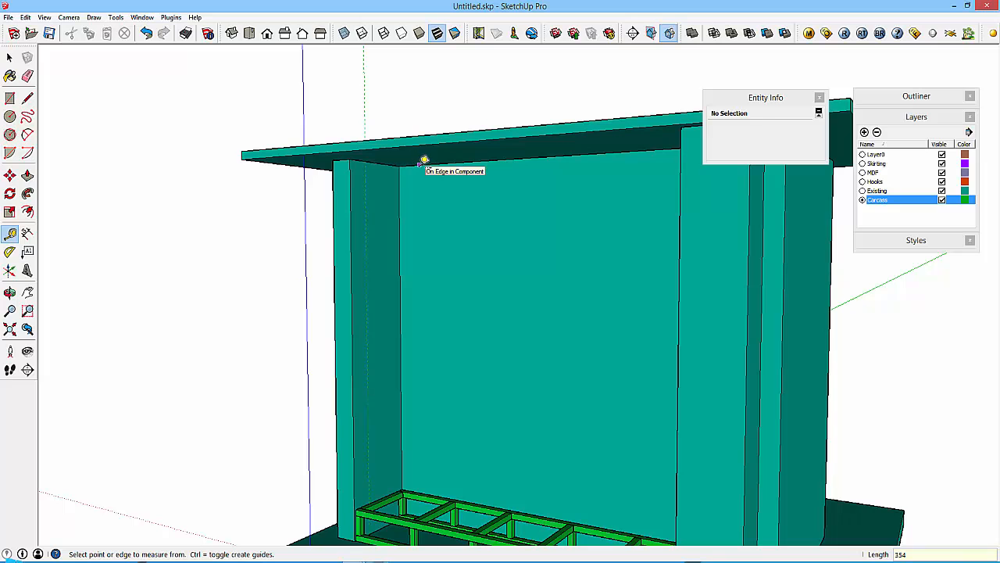
mouse_move(390, 159)
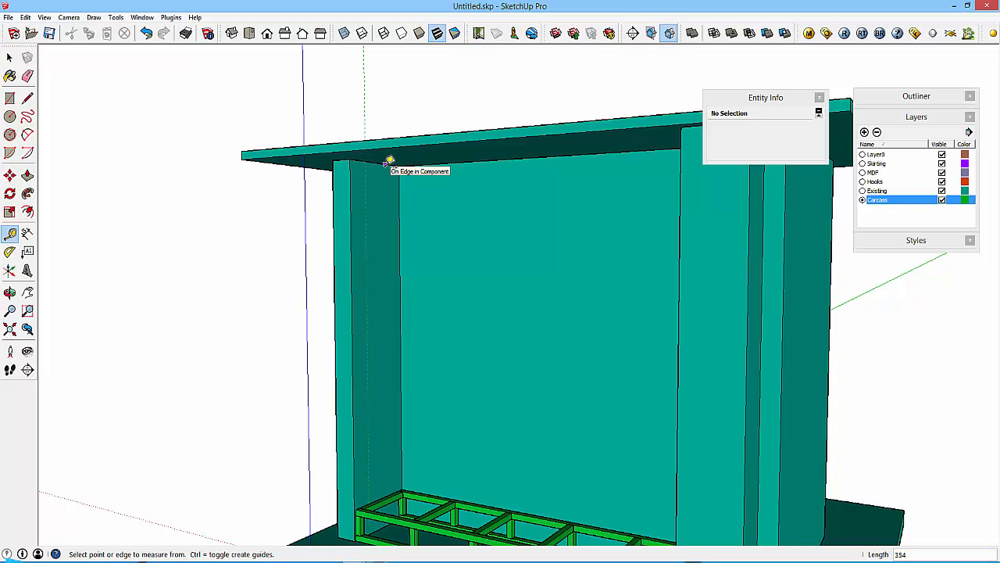
left_click(390, 159)
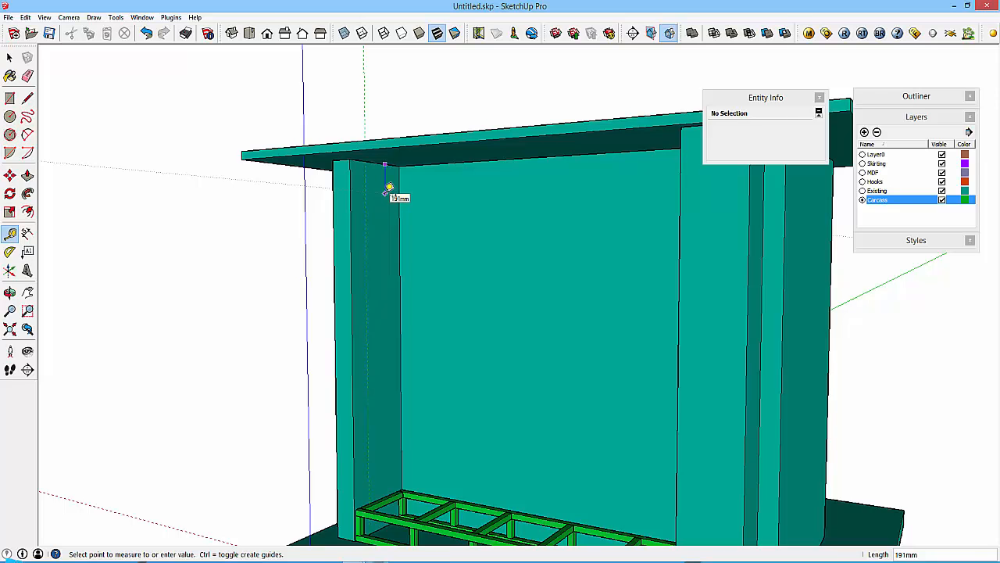
type("20")
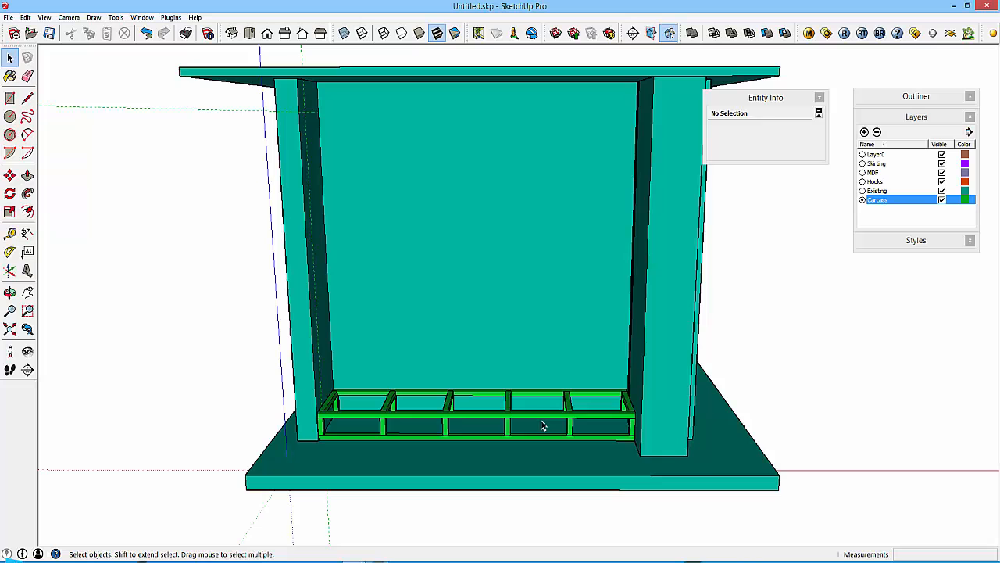
mouse_move(378, 285)
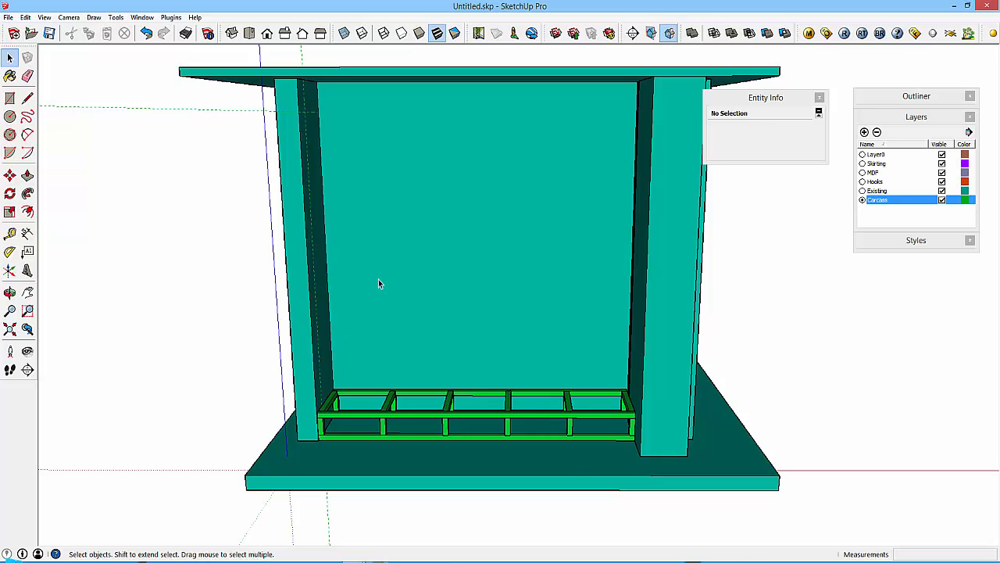
mouse_move(336, 135)
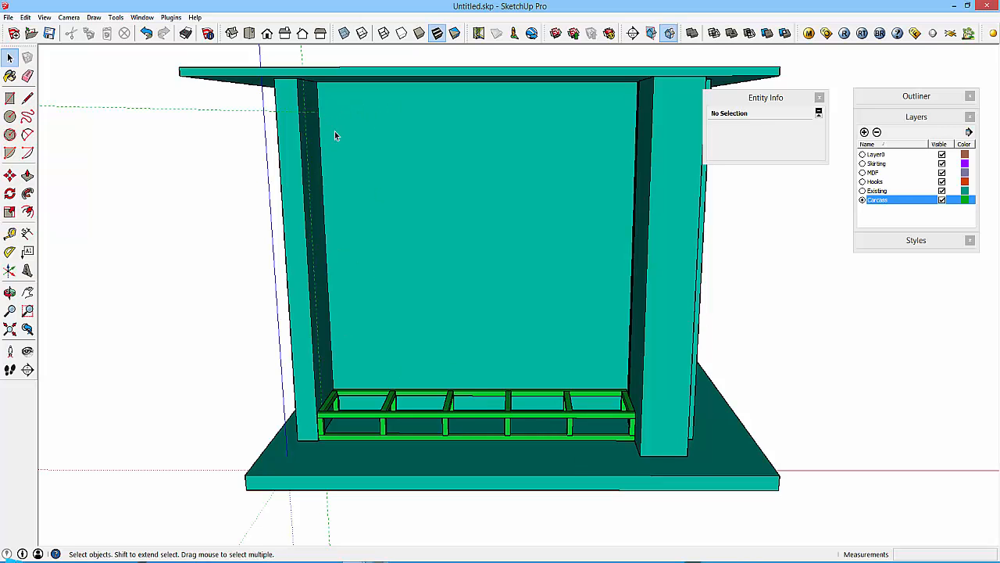
left_click_drag(336, 137, 414, 436)
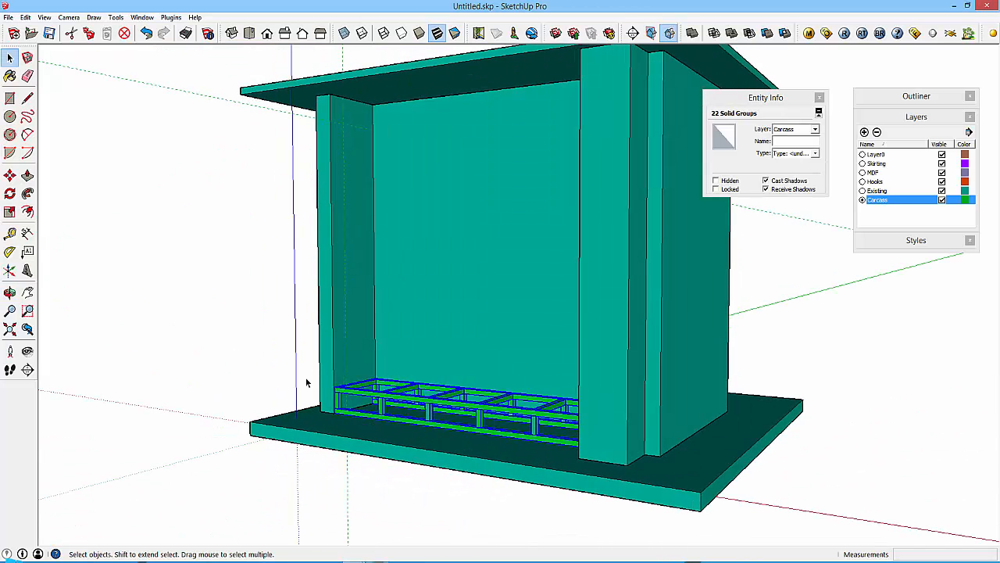
mouse_move(488, 441)
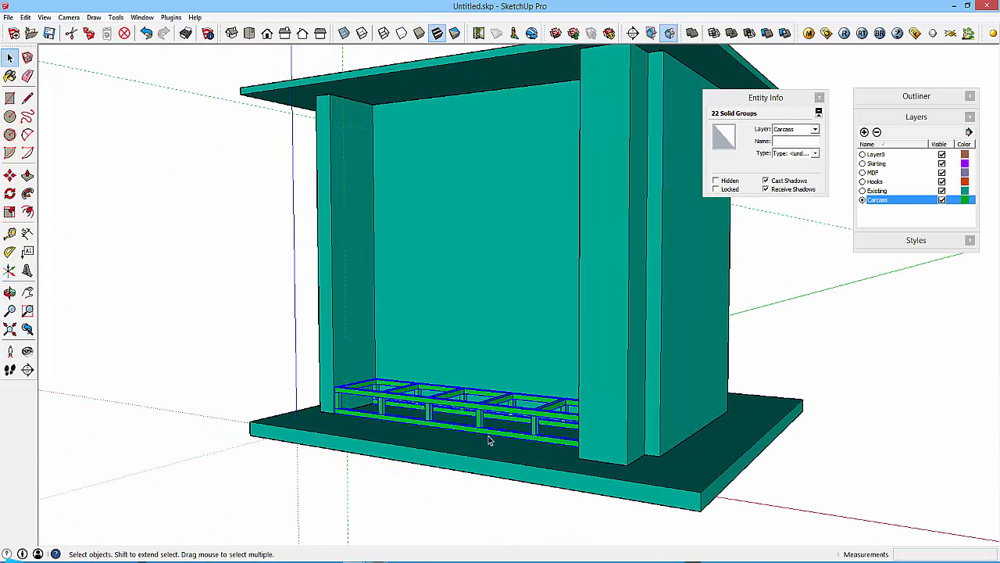
Copy the selected slatted frame from its corner up to the top guide under the cabinet top.
left_click_drag(488, 438, 535, 483)
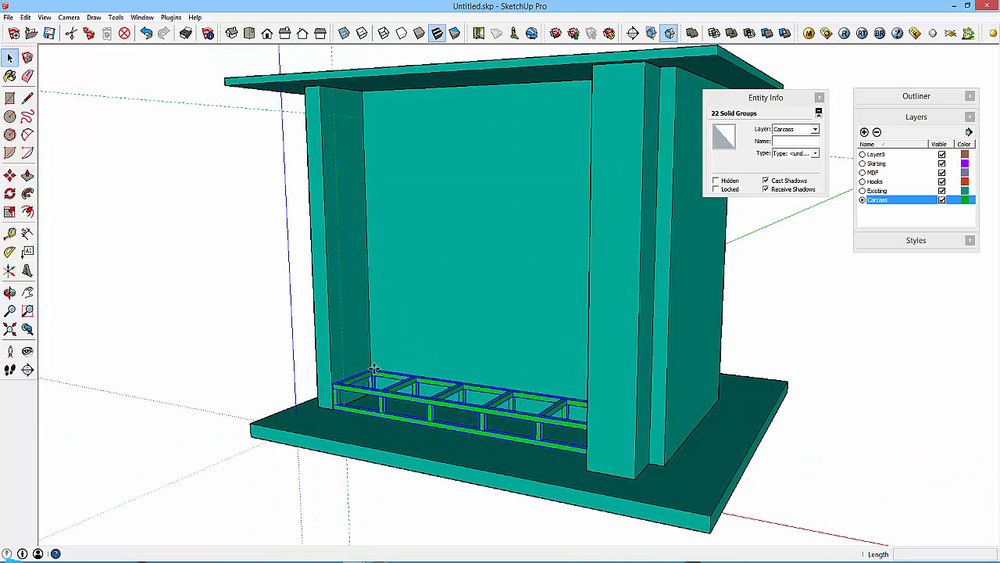
left_click(9, 175)
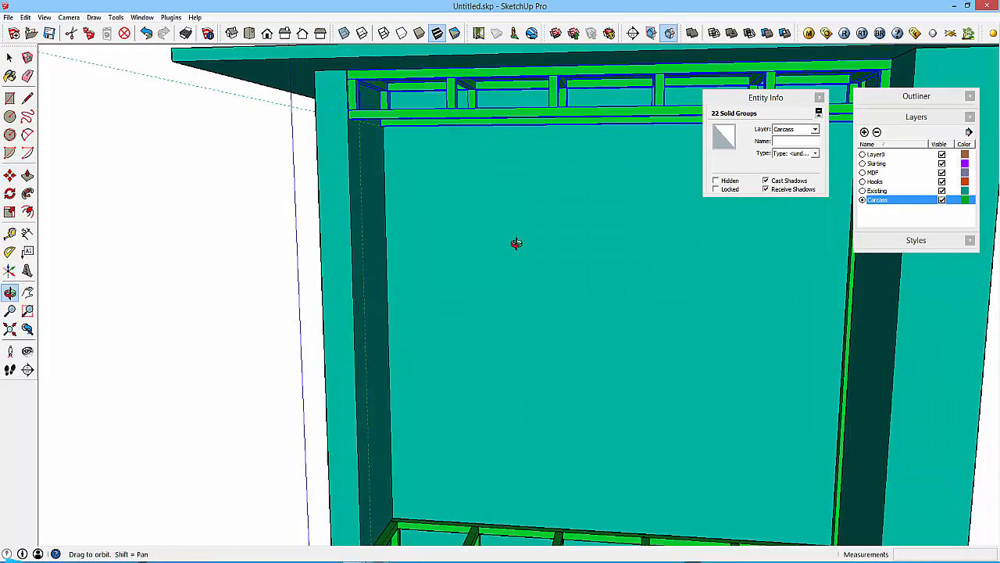
Flip the copied upper frame along the Blue direction so it hangs under the top panel.
left_click(9, 175)
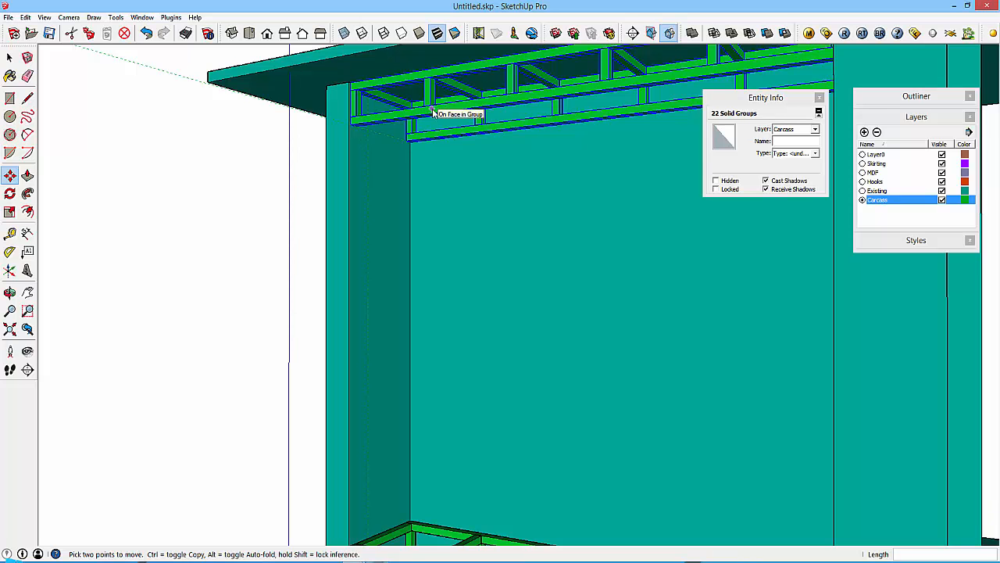
right_click(434, 113)
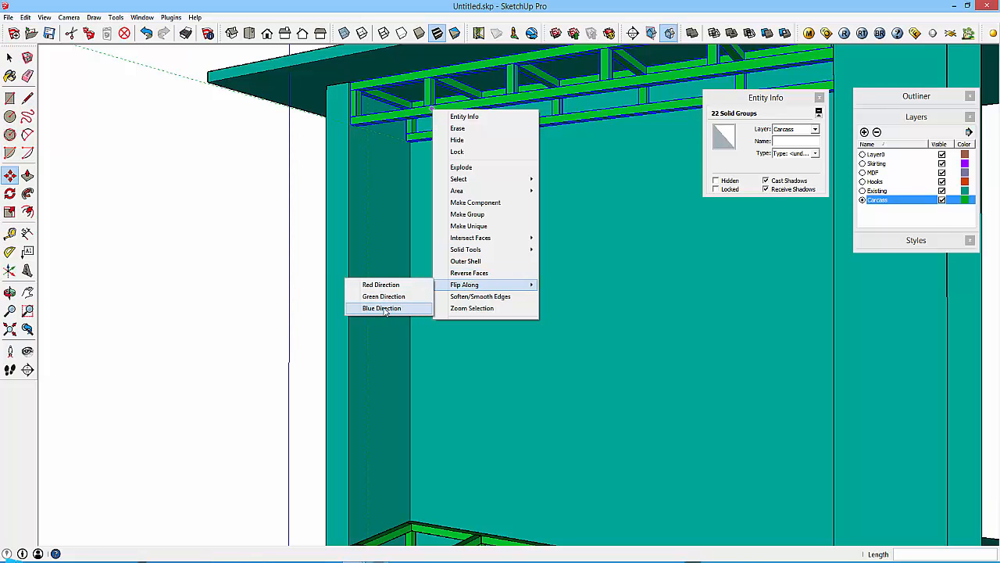
left_click(382, 308)
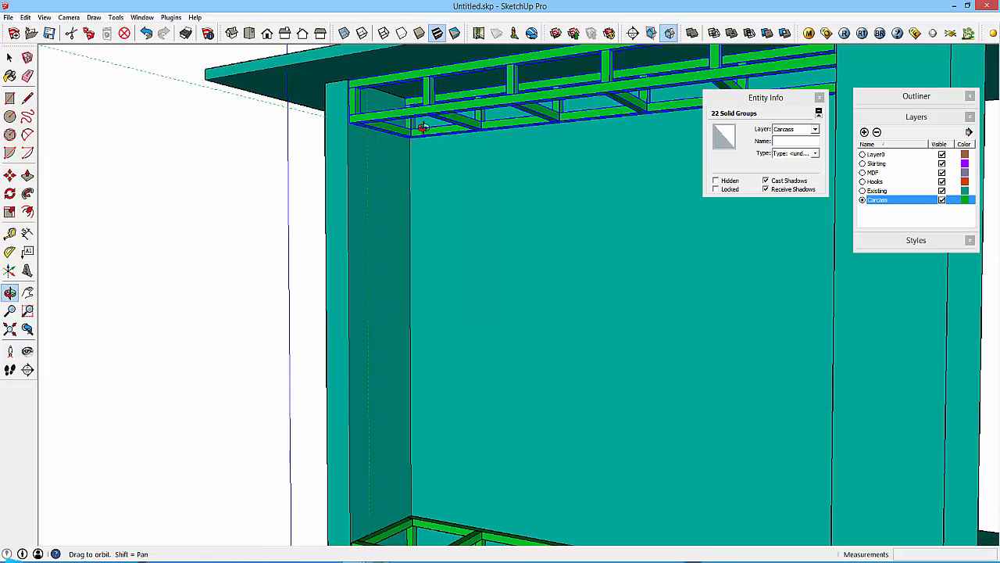
left_click(9, 175)
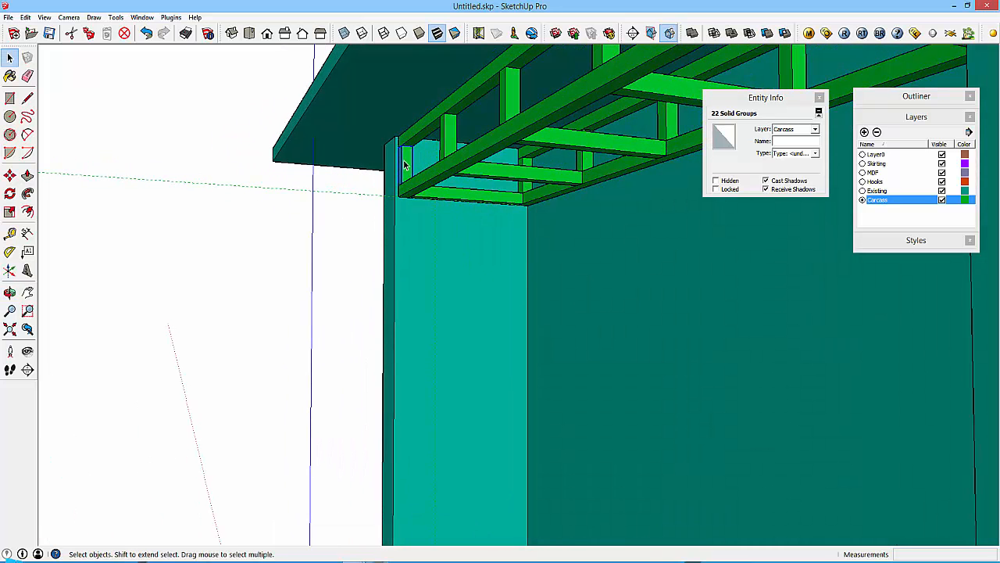
Move the top frame's uprights and front rail into place, snapping them to neighbouring edges.
left_click(503, 107)
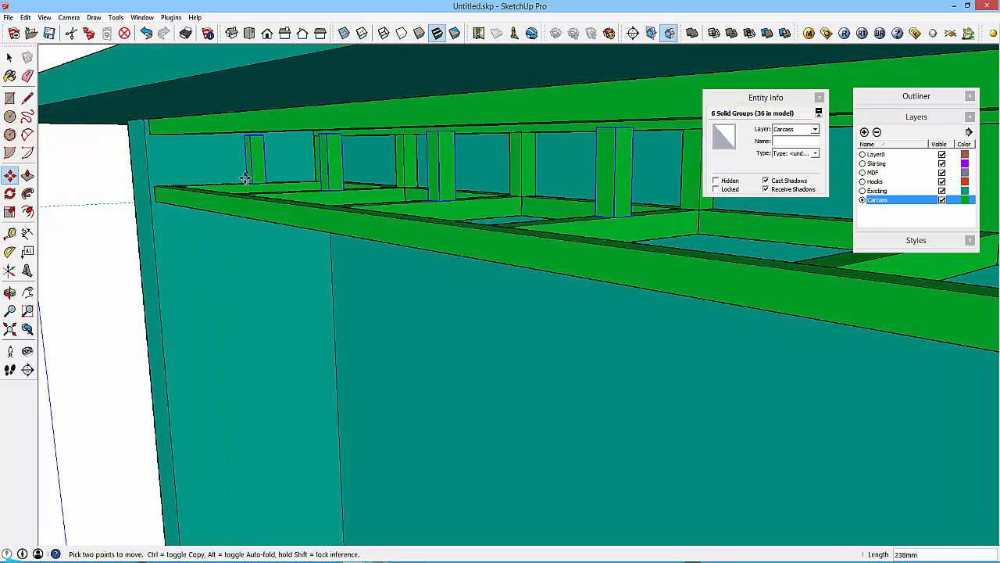
mouse_move(244, 178)
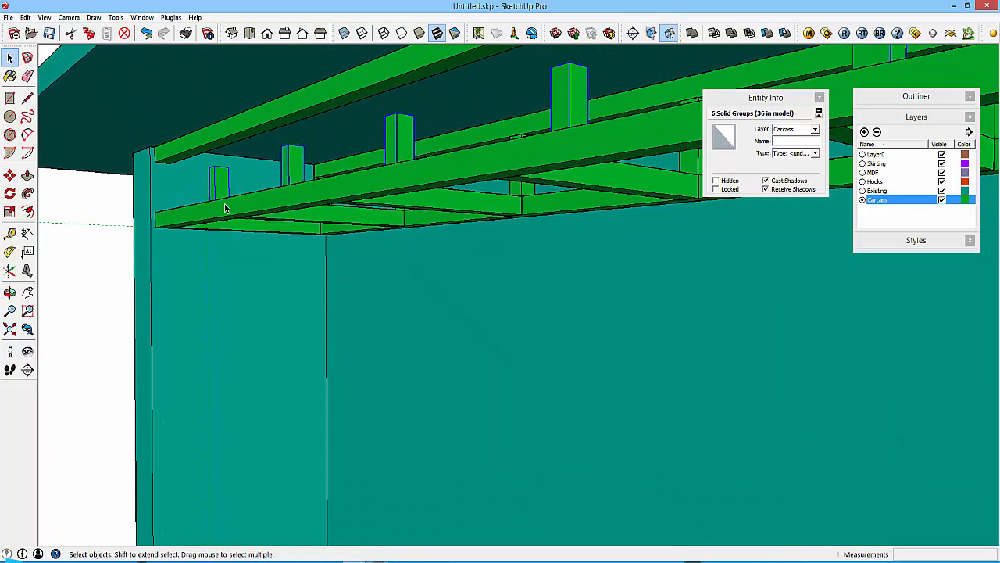
left_click(188, 141)
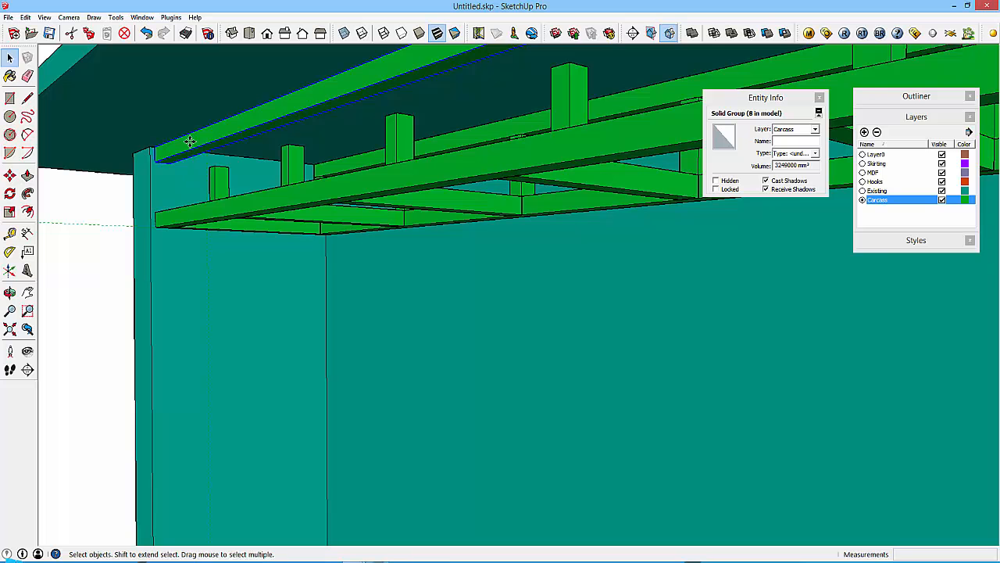
left_click(10, 175)
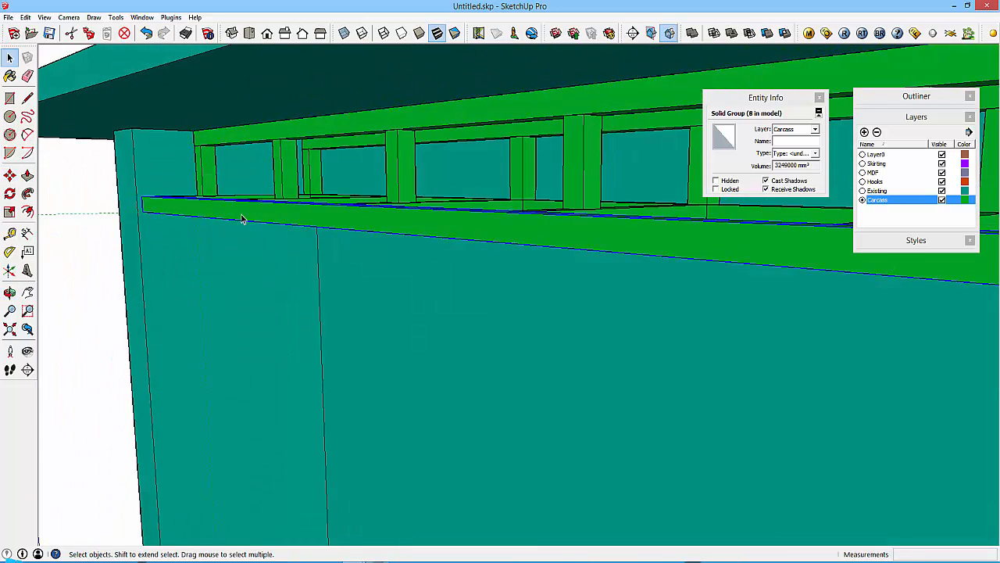
left_click(9, 175)
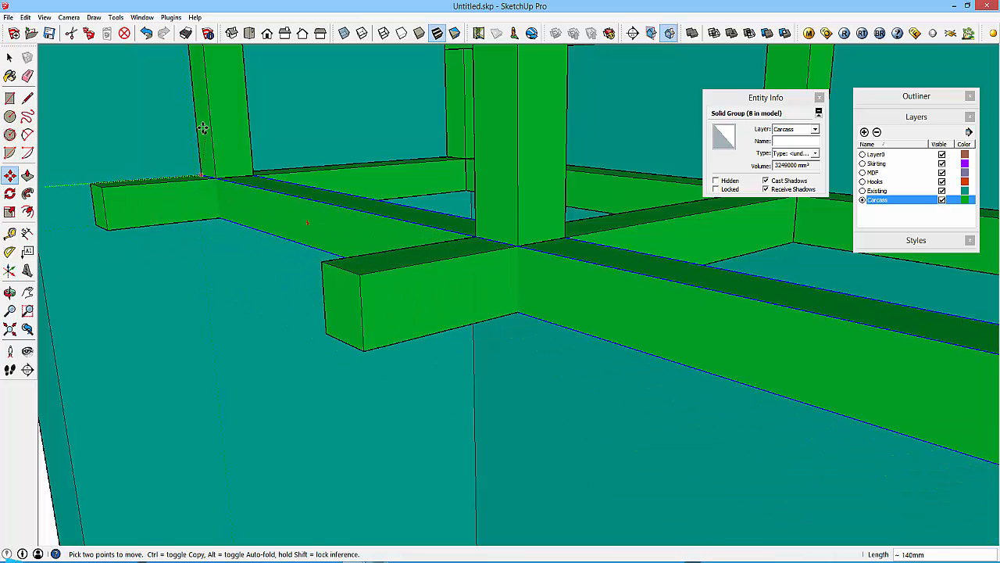
left_click(10, 292)
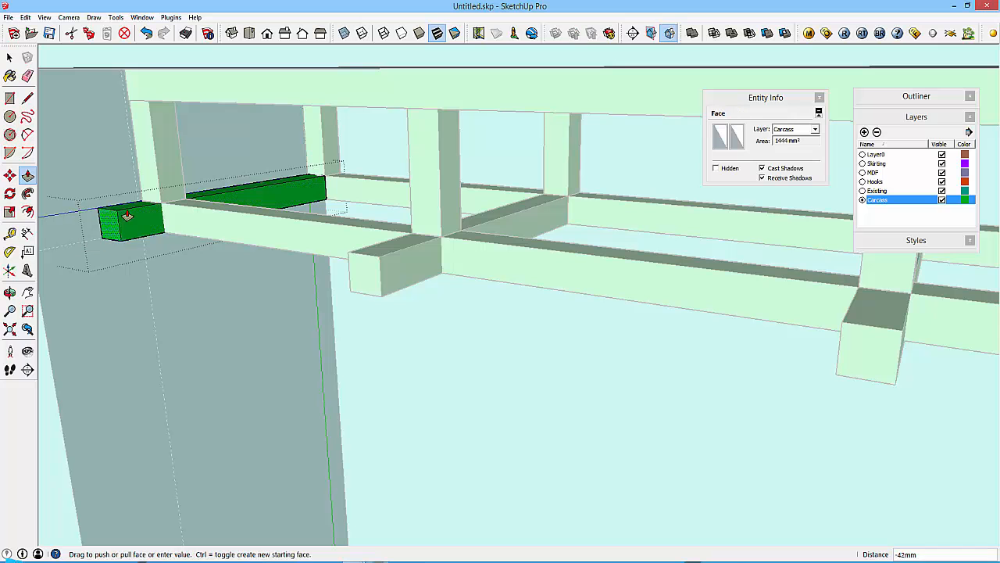
Push/Pull the short block away and extend two green blocks along the upper rail.
left_click_drag(128, 215, 181, 159)
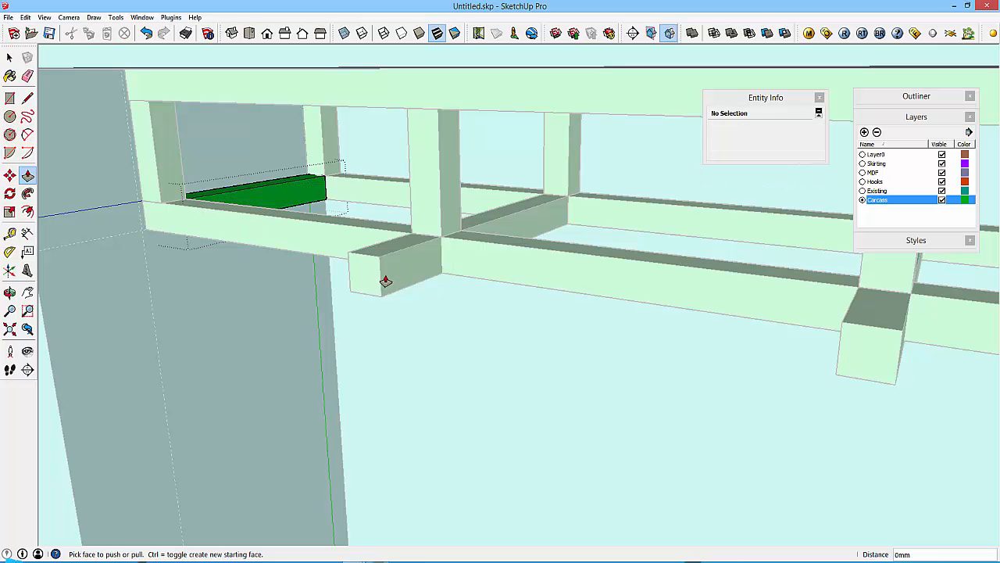
left_click(9, 58)
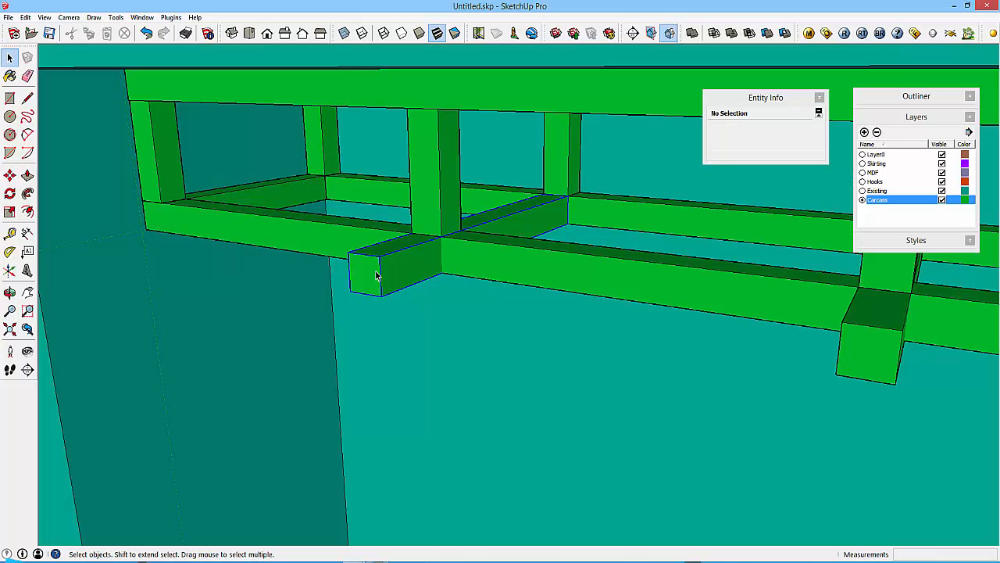
left_click(10, 175)
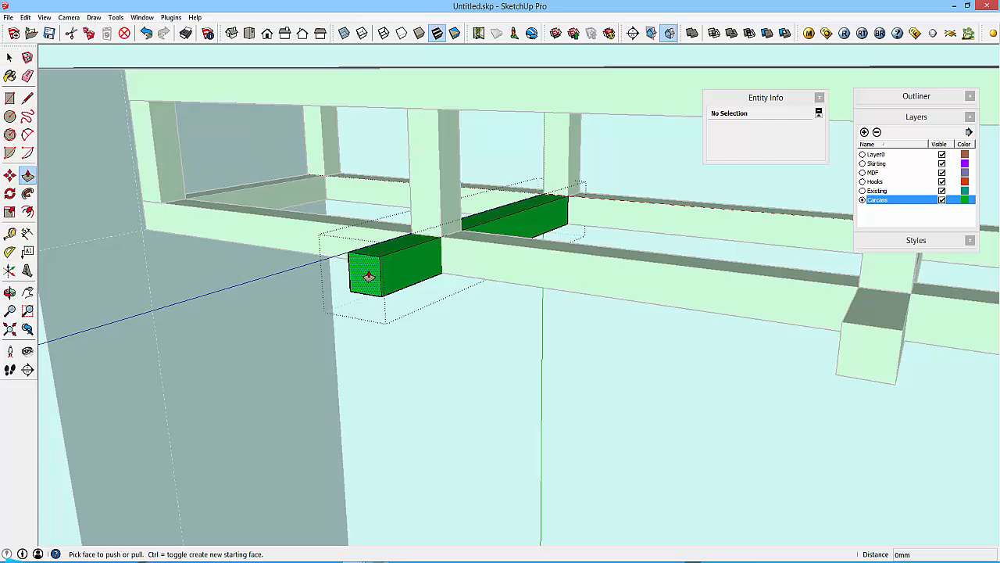
left_click(372, 269)
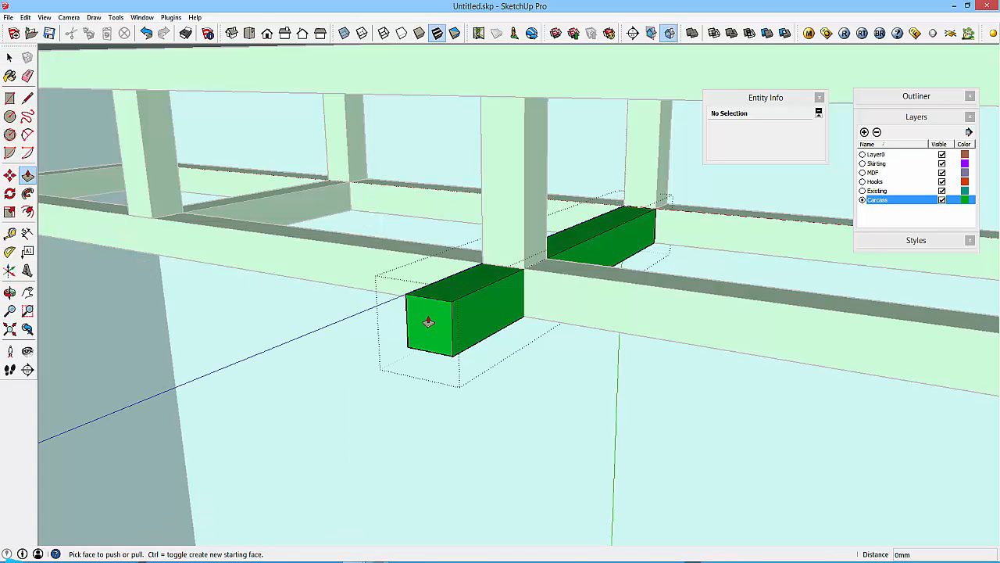
left_click_drag(428, 322, 228, 272)
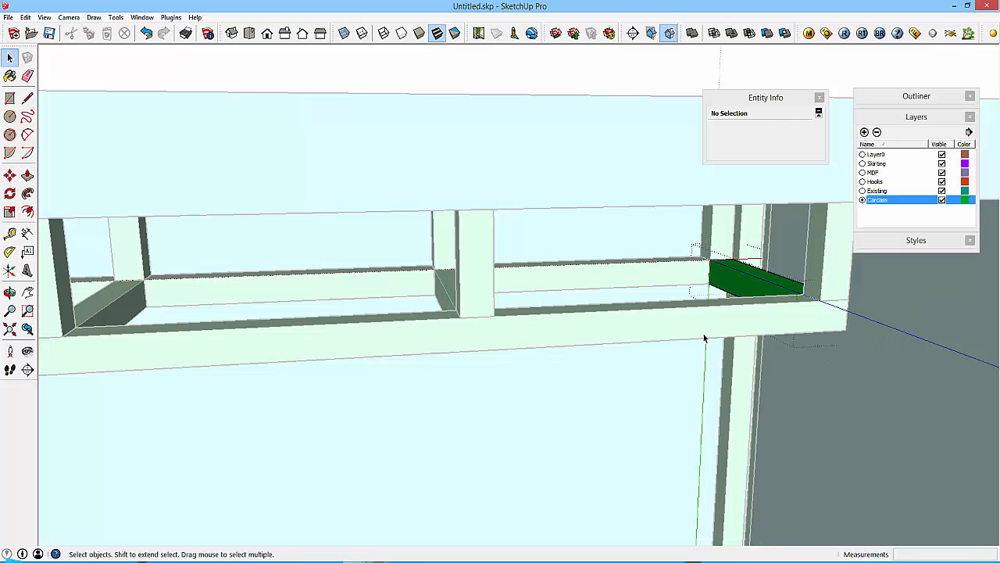
left_click_drag(703, 337, 544, 279)
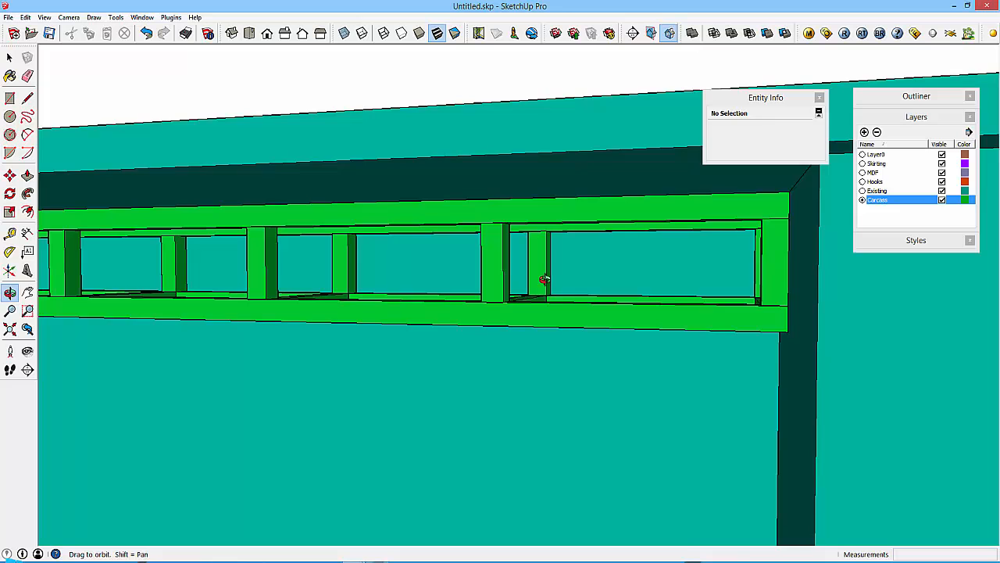
left_click_drag(544, 279, 450, 262)
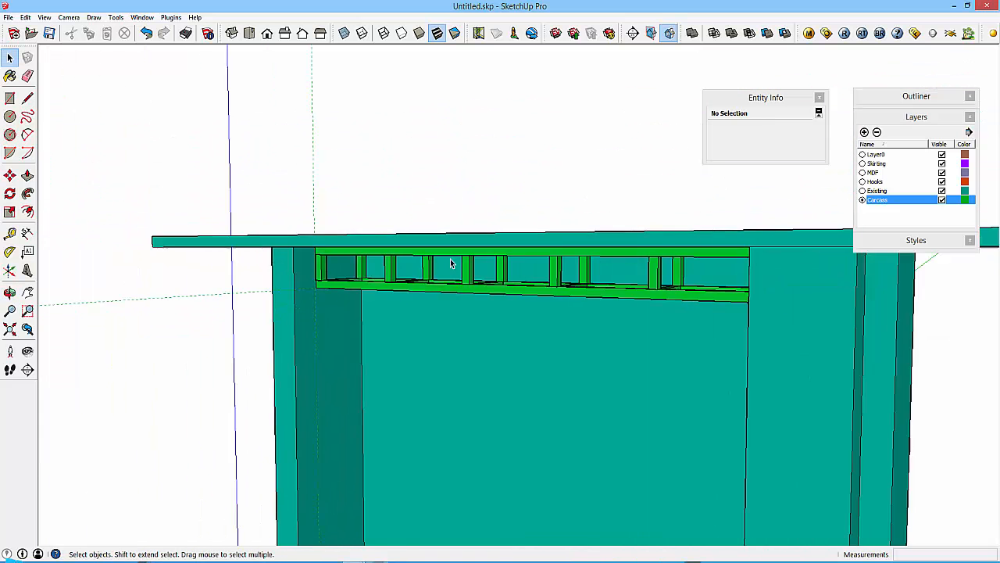
left_click_drag(450, 263, 290, 117)
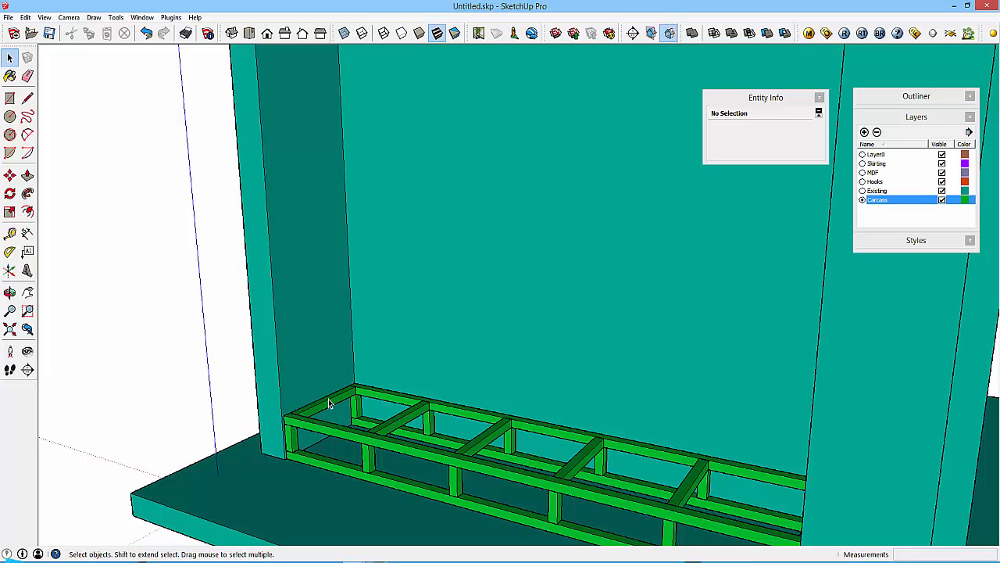
mouse_move(528, 457)
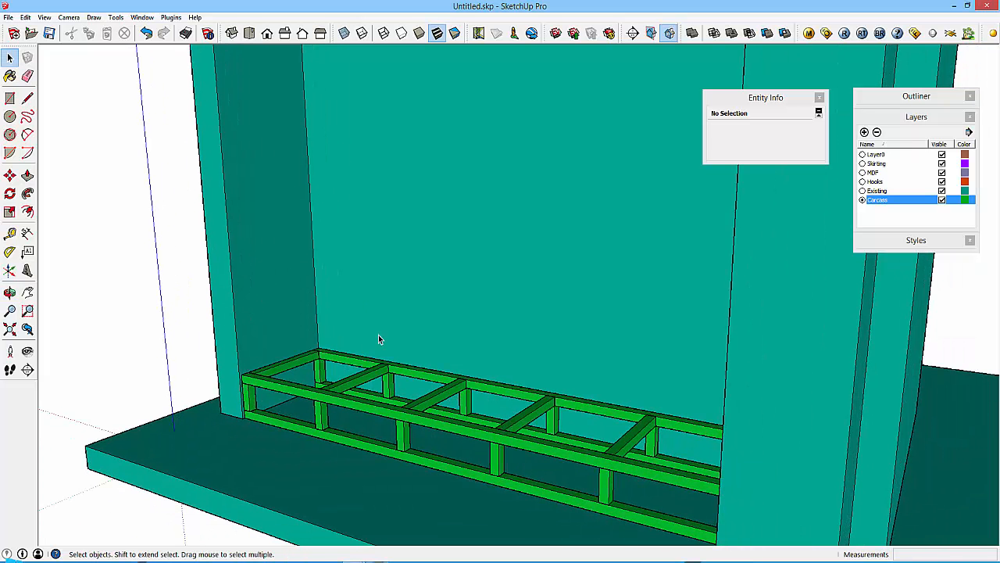
Create a layer named Cladding and set its display colour to pink in Edit Material.
left_click(27, 193)
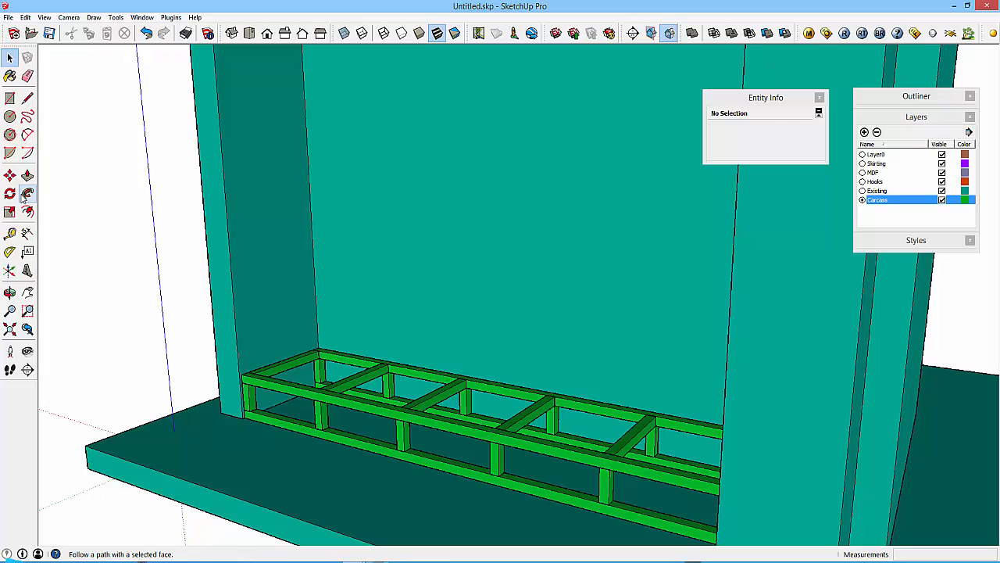
left_click(9, 58)
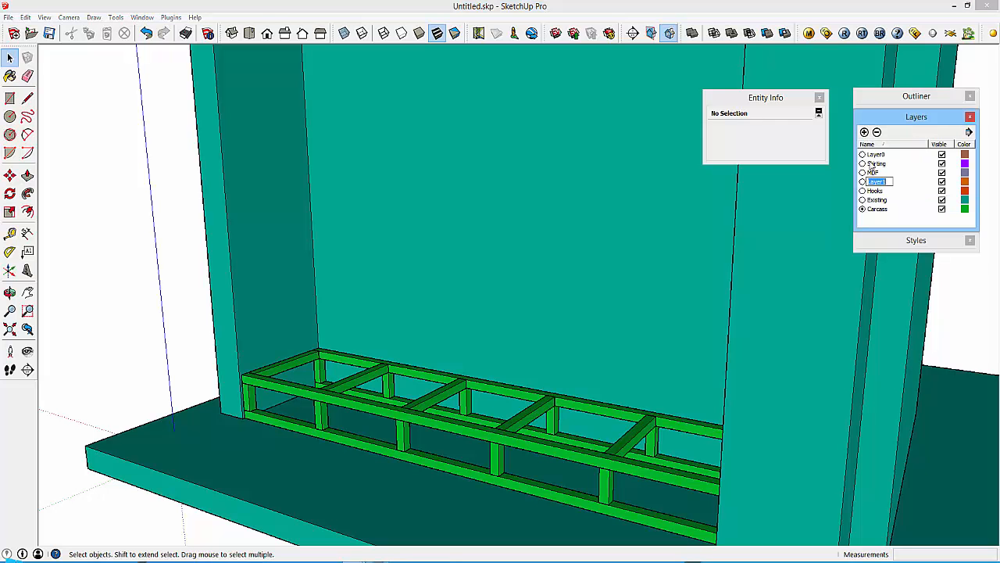
type("Claddin")
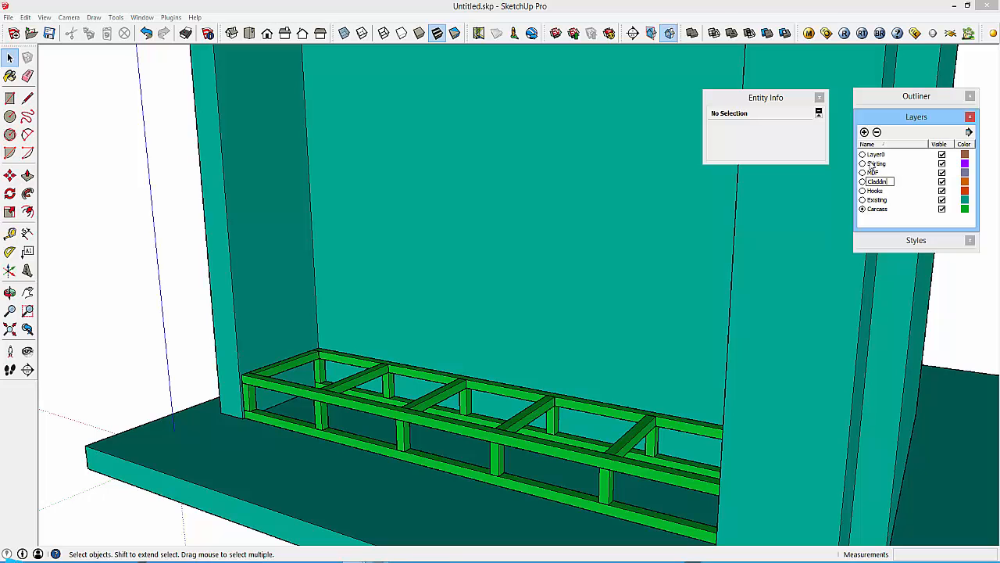
left_click(898, 182)
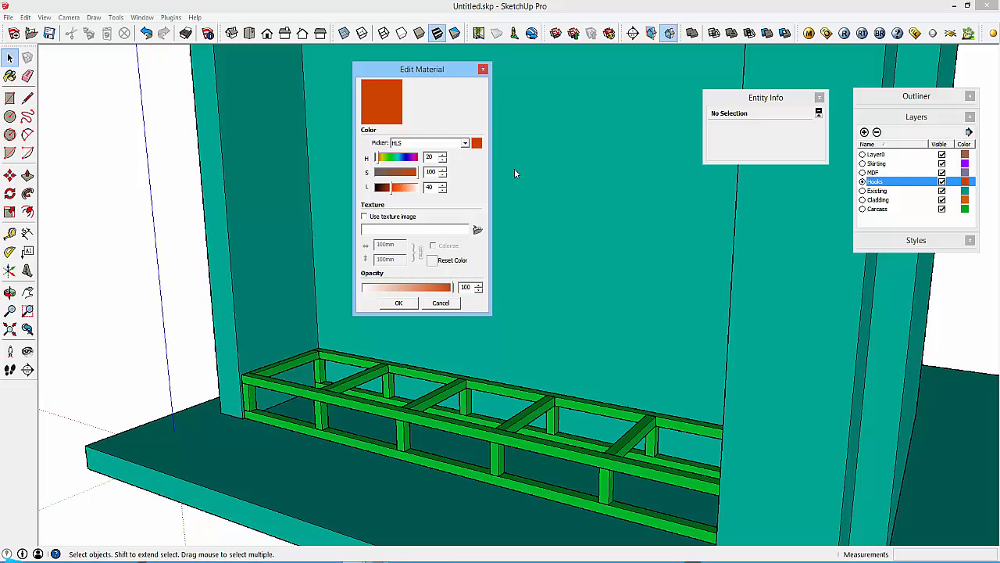
left_click_drag(383, 157, 414, 156)
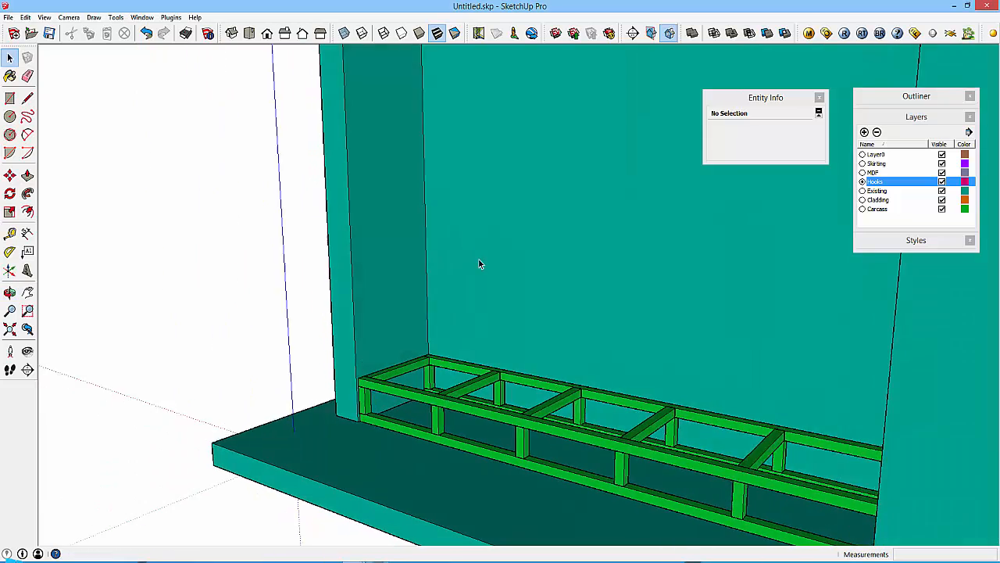
left_click_drag(481, 264, 412, 303)
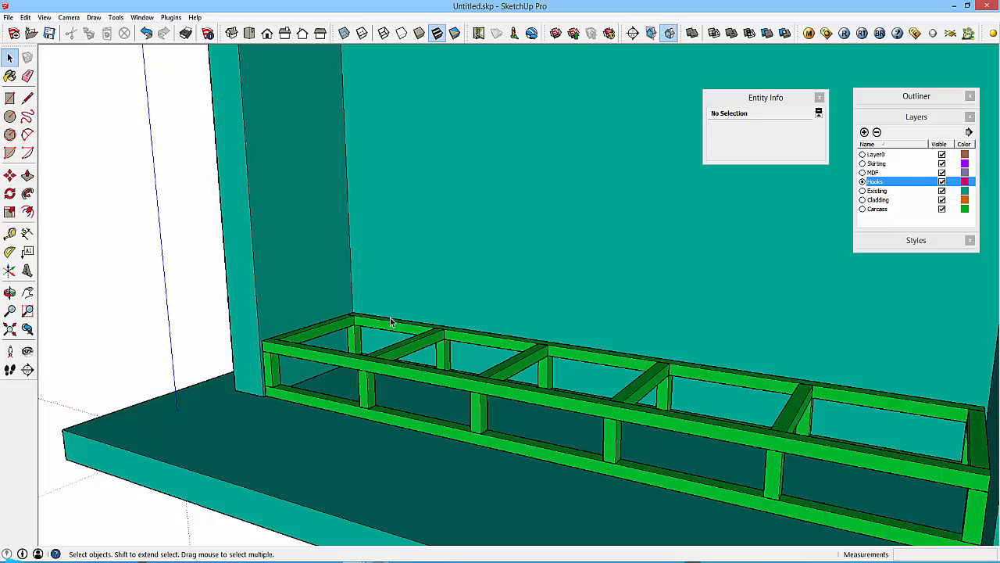
Draw a rectangle over the base frame's front face and Push/Pull it out 12 mm.
left_click(27, 115)
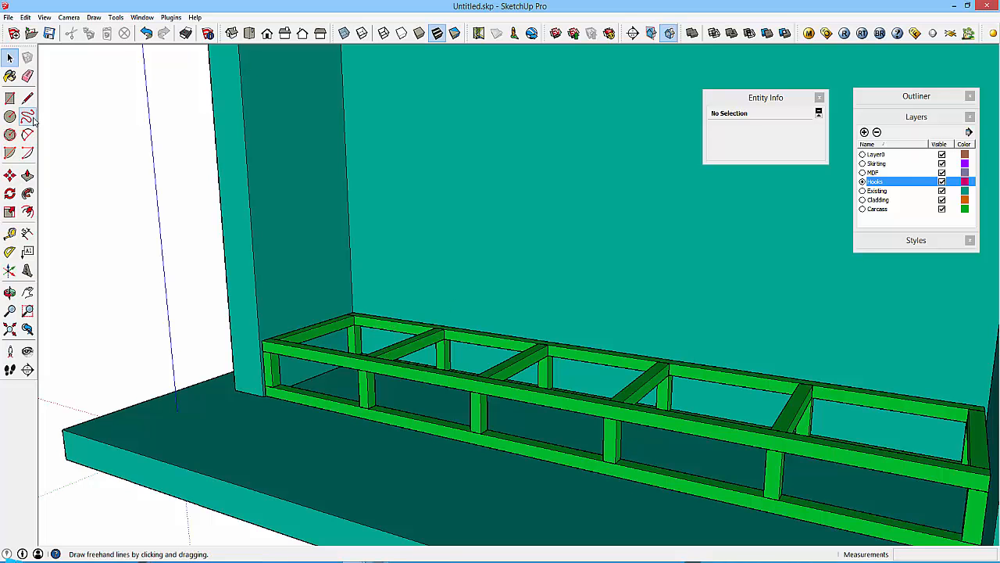
left_click(10, 97)
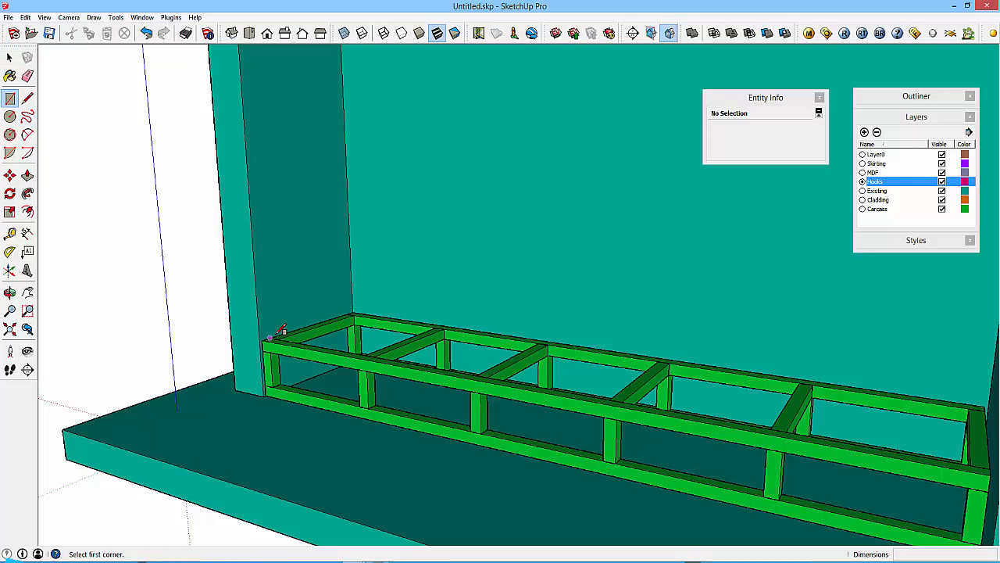
mouse_move(269, 399)
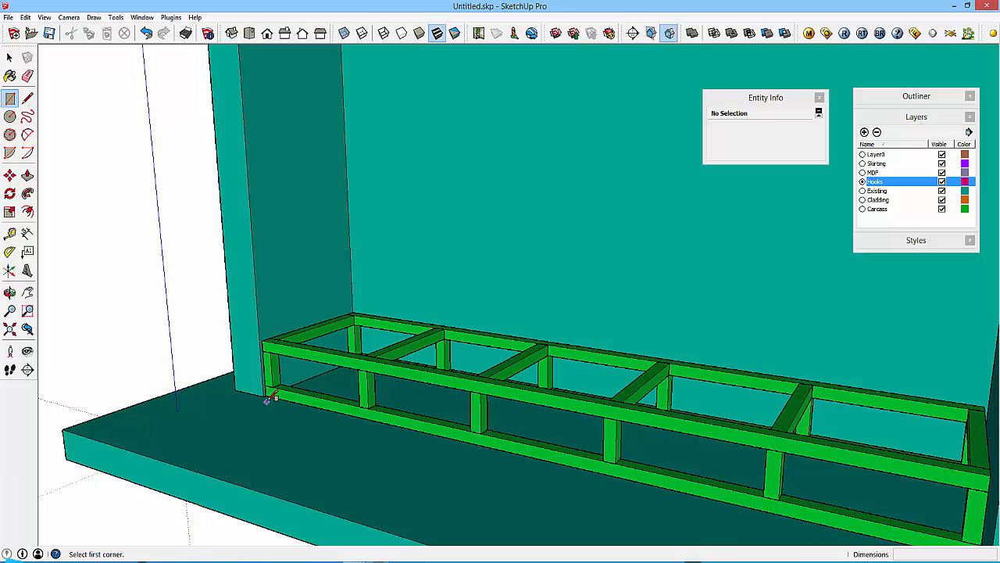
left_click(267, 393)
type("27")
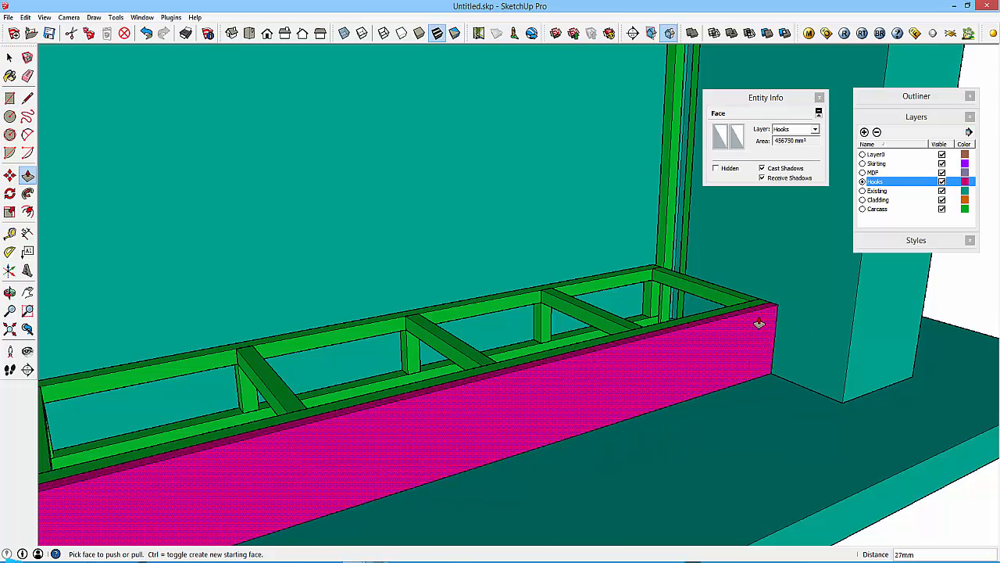
left_click(10, 57)
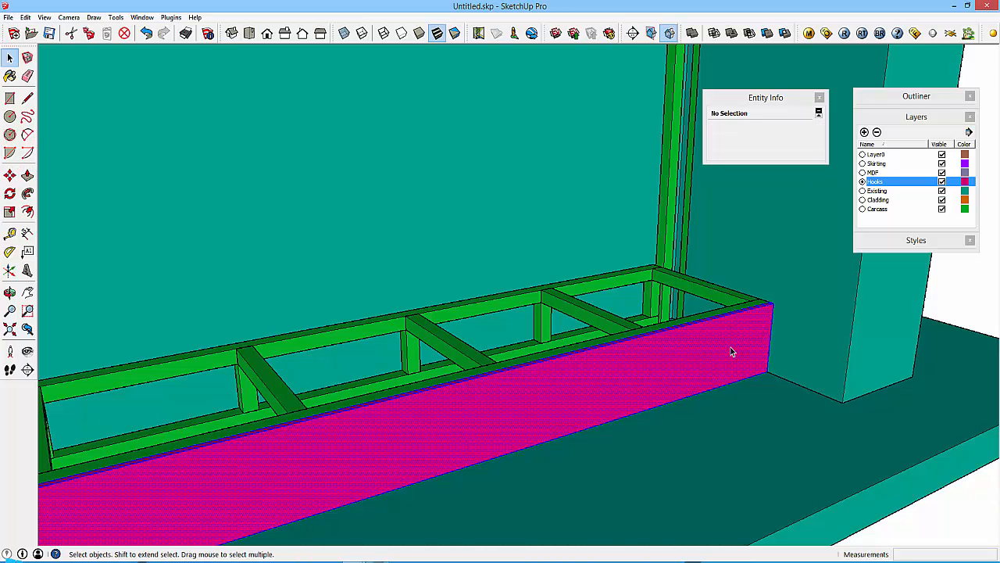
Make the front cladding board's geometry into a single group.
right_click(732, 350)
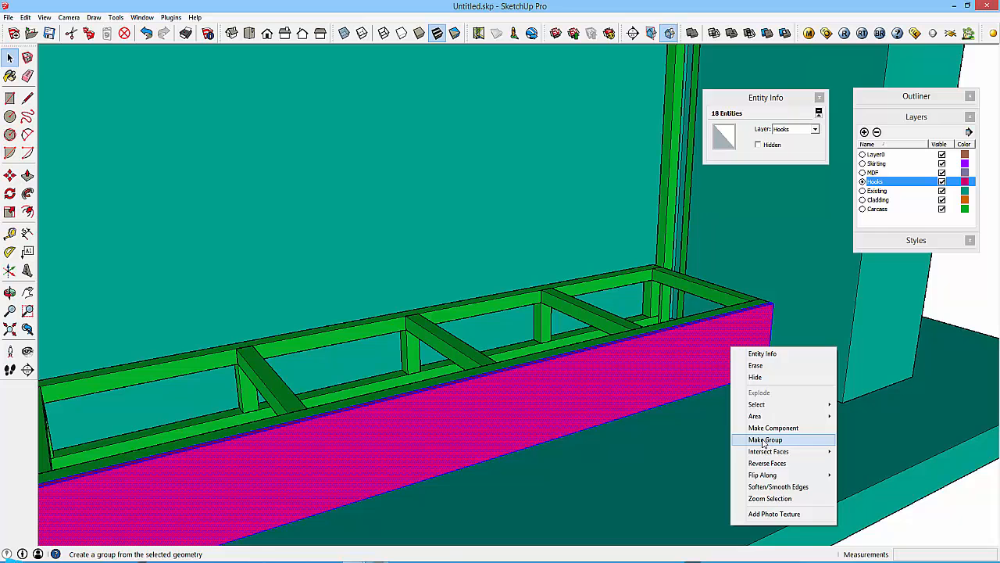
left_click(765, 439)
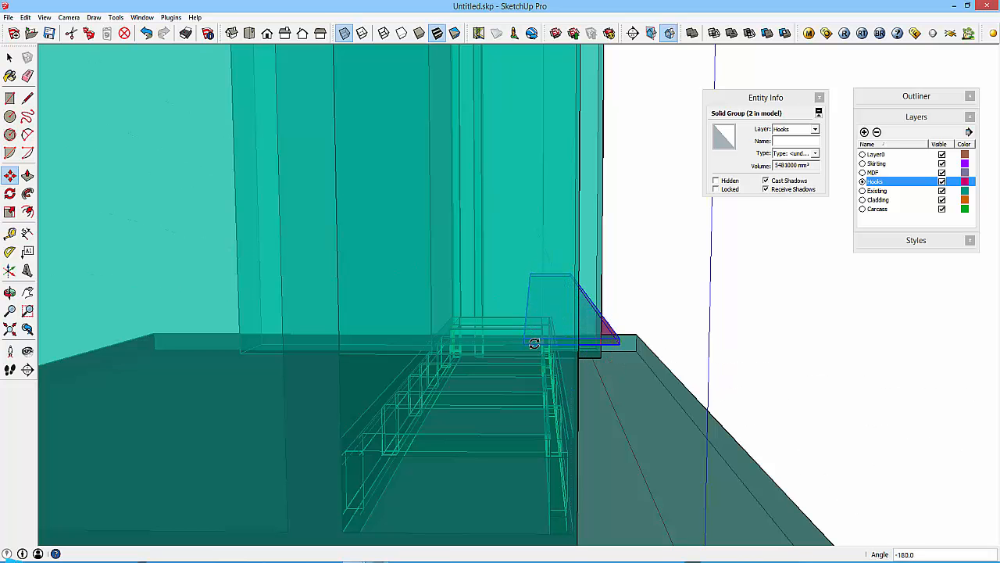
Rotate a copy of the board group to horizontal and move it onto the base frame's top.
left_click_drag(535, 344, 103, 390)
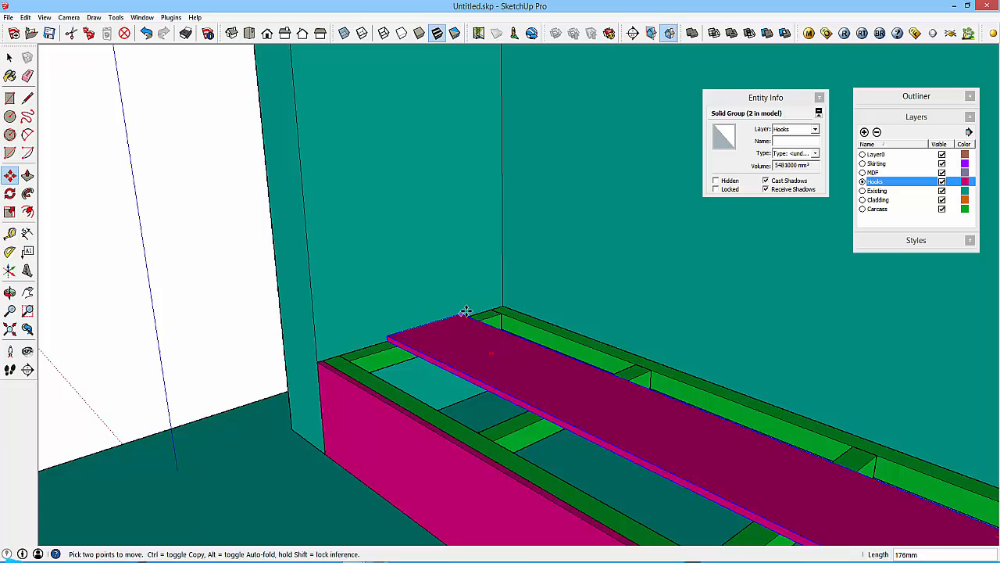
mouse_move(466, 306)
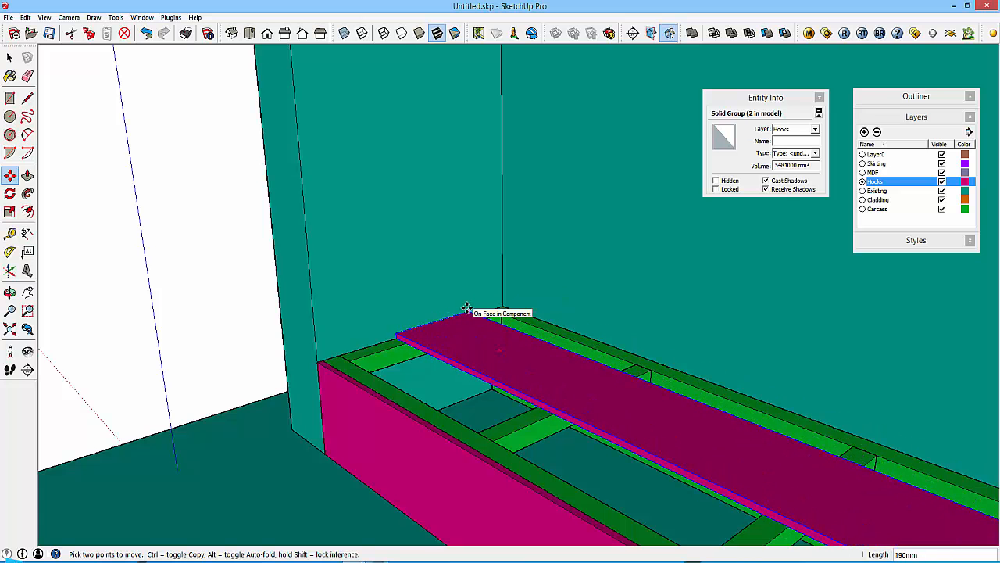
left_click_drag(466, 306, 601, 303)
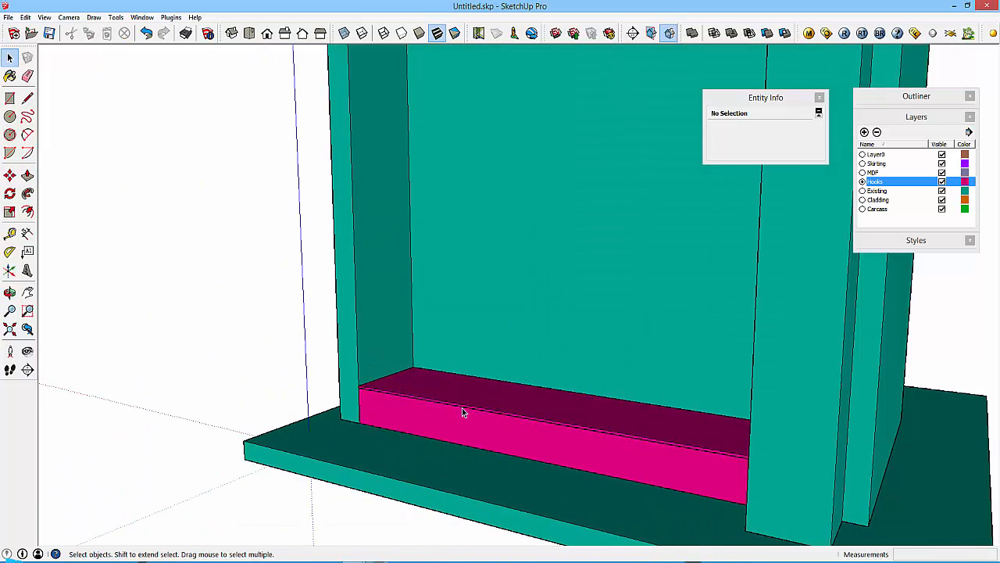
left_click_drag(461, 413, 649, 372)
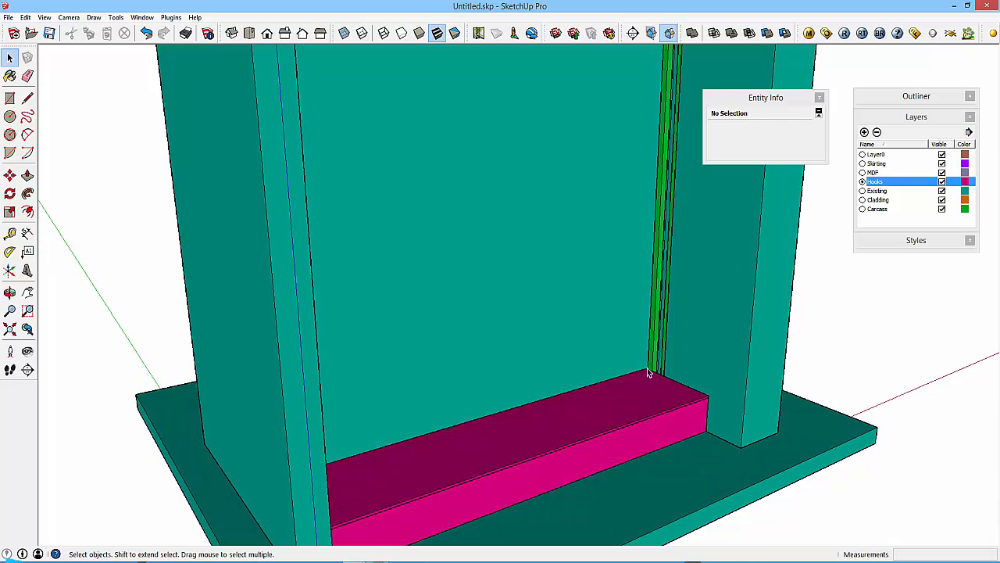
left_click_drag(649, 375, 406, 235)
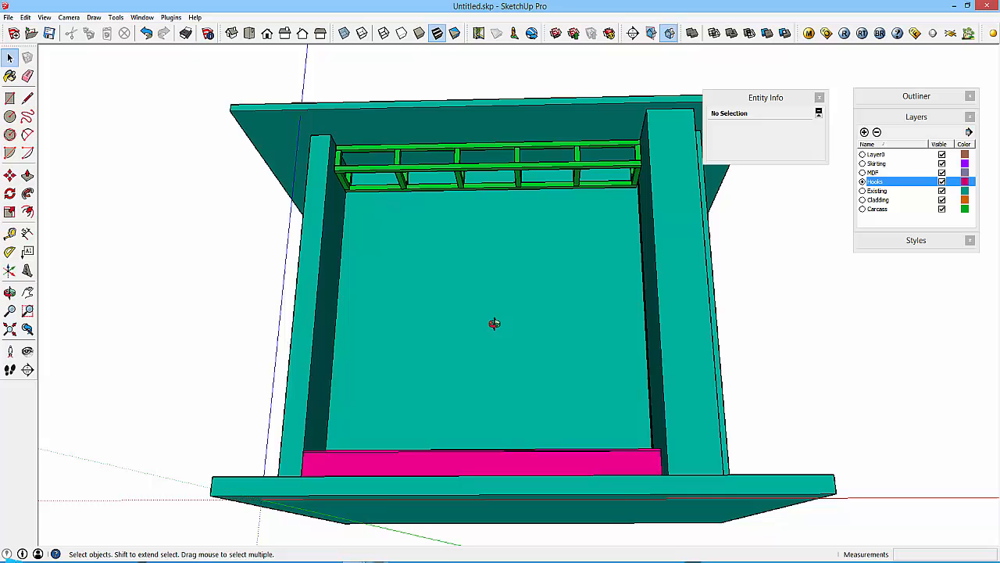
left_click_drag(494, 324, 526, 374)
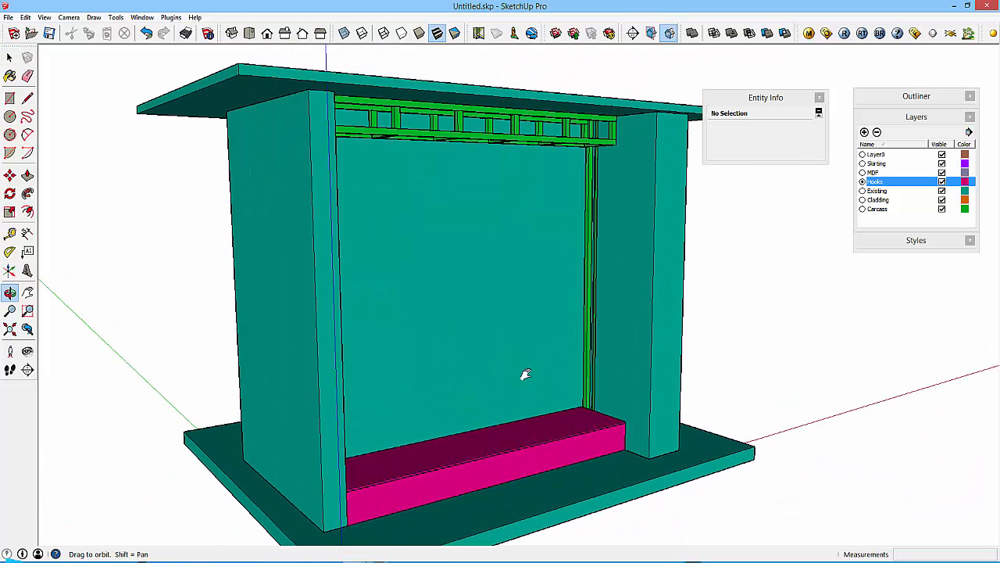